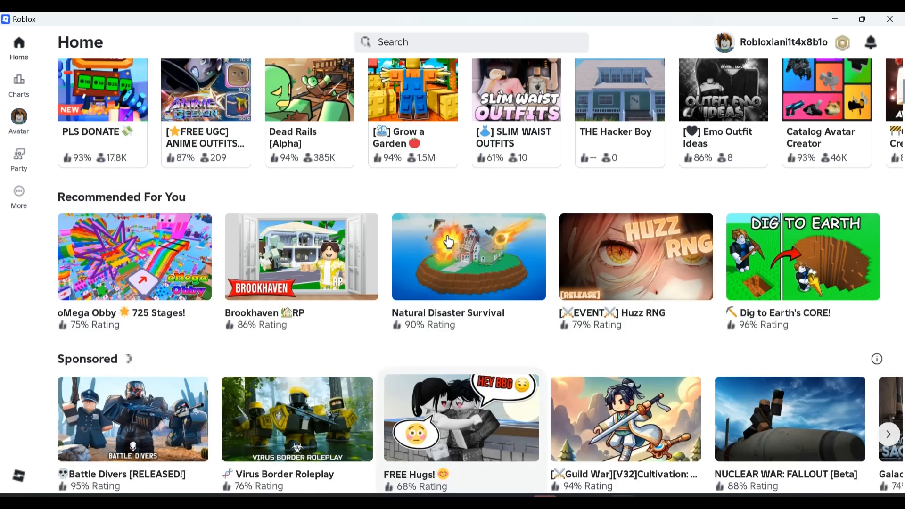
# Scroll through the Google results for Roblox gift card redemption.
pyautogui.scroll(-3)
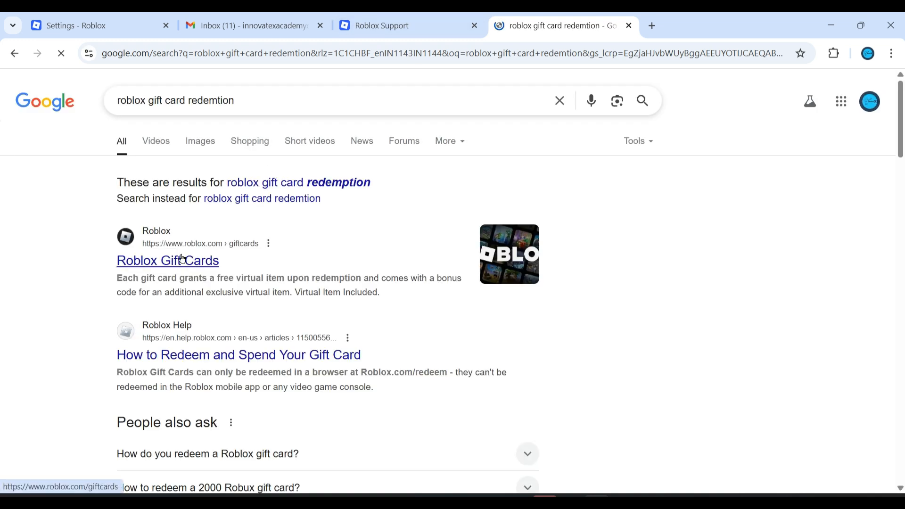
# Go to the official Roblox Gift Cards page and from it to the Redeem Roblox Codes page.
pyautogui.click(168, 261)
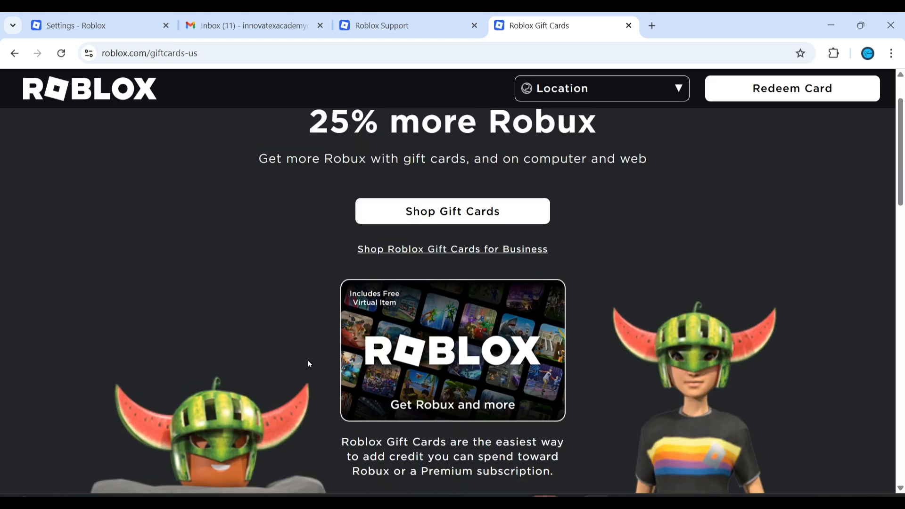
pyautogui.scroll(-3)
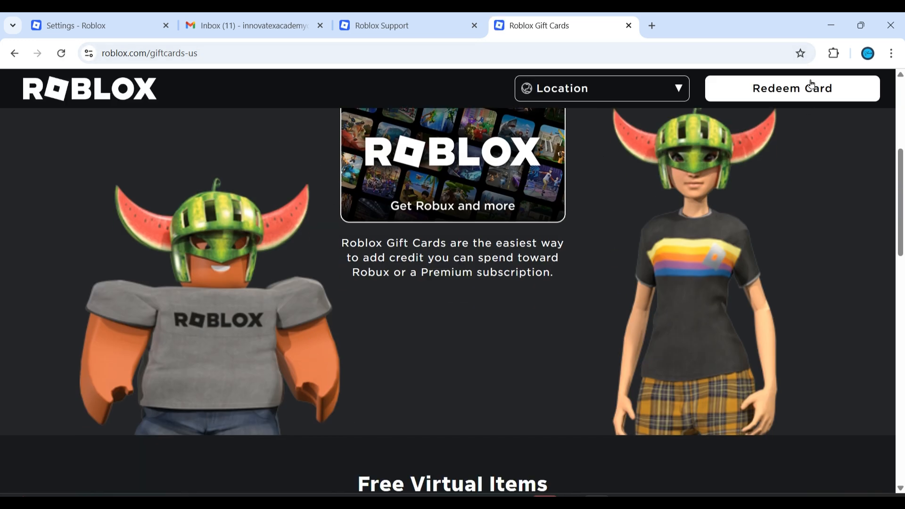
pyautogui.click(791, 87)
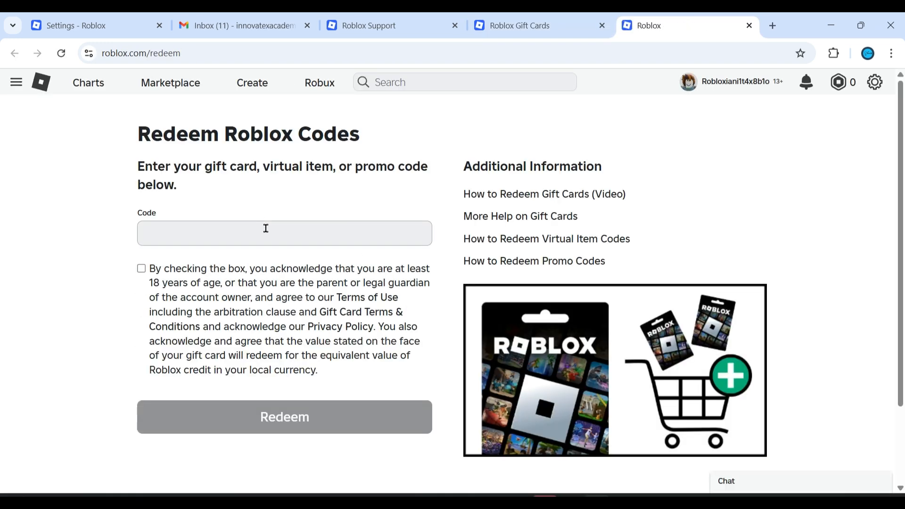
pyautogui.click(266, 233)
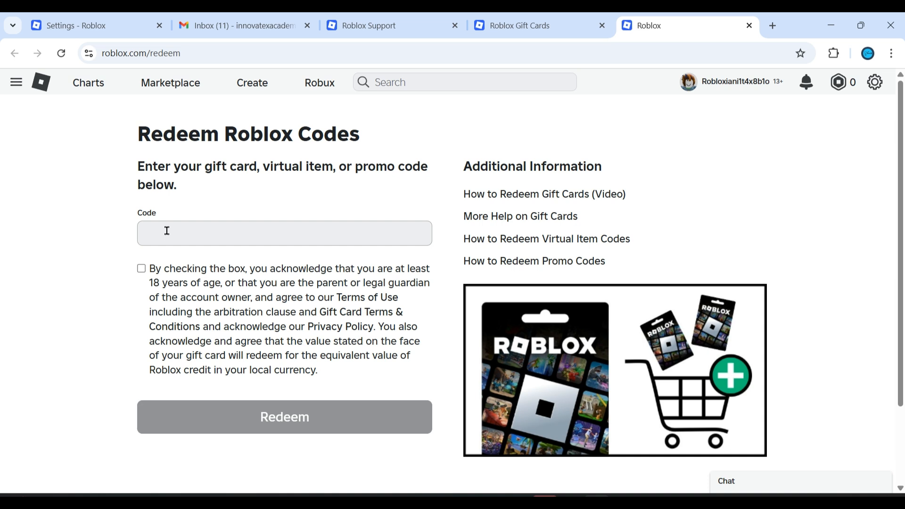
pyautogui.moveTo(151, 237)
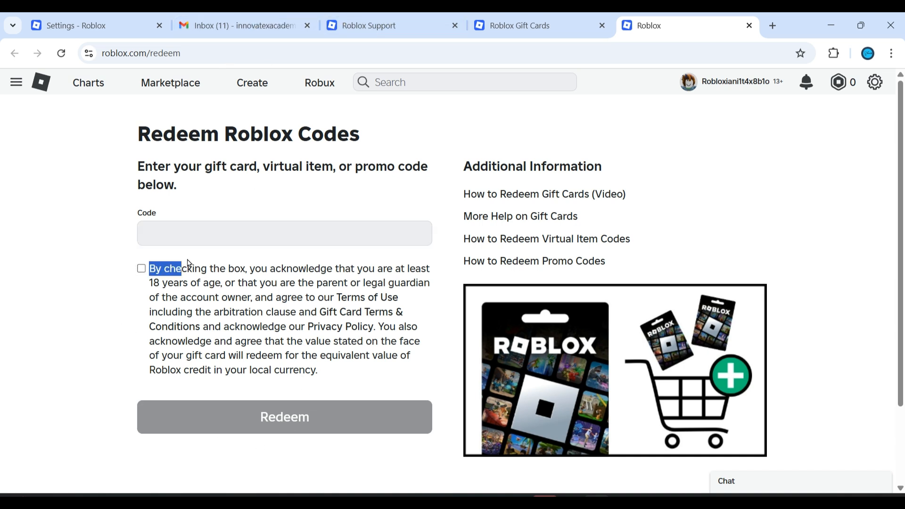
# Highlight the age and terms acknowledgment paragraph, then return to the account security settings tab.
pyautogui.moveTo(191, 263); pyautogui.dragTo(318, 370)
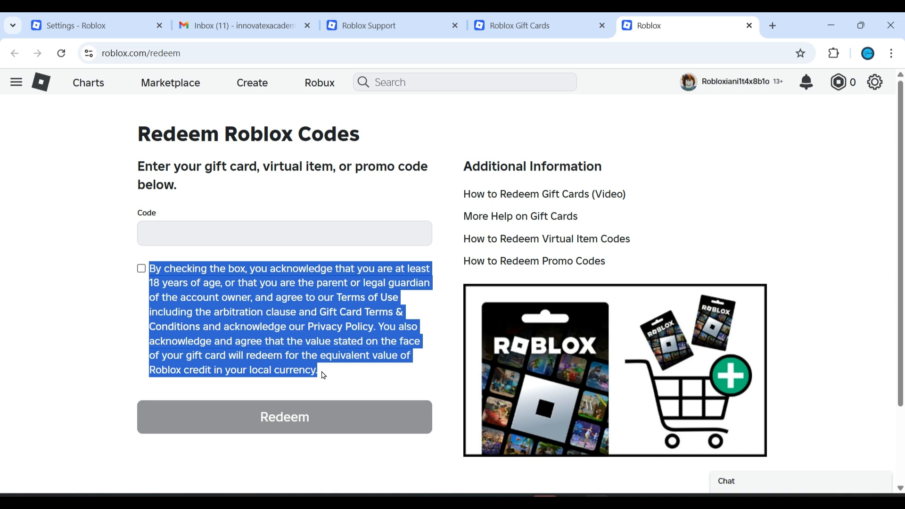
pyautogui.moveTo(191, 328)
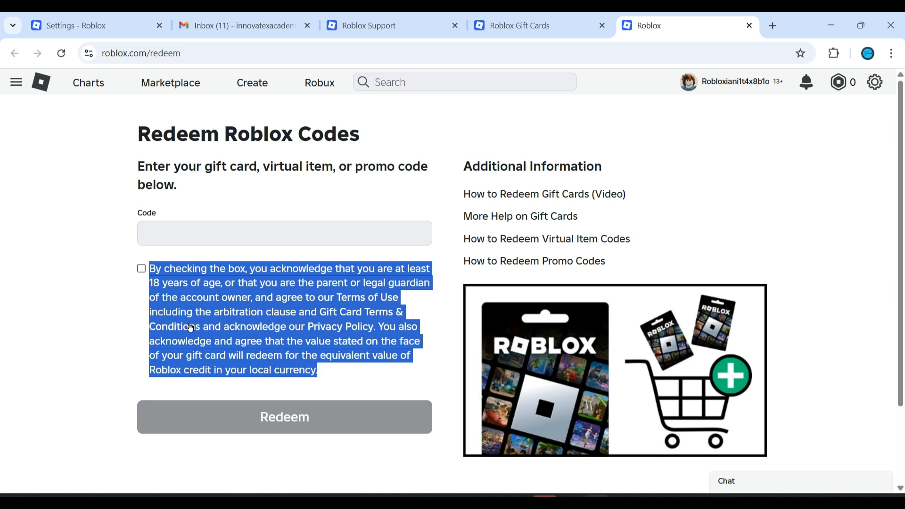
pyautogui.moveTo(166, 299)
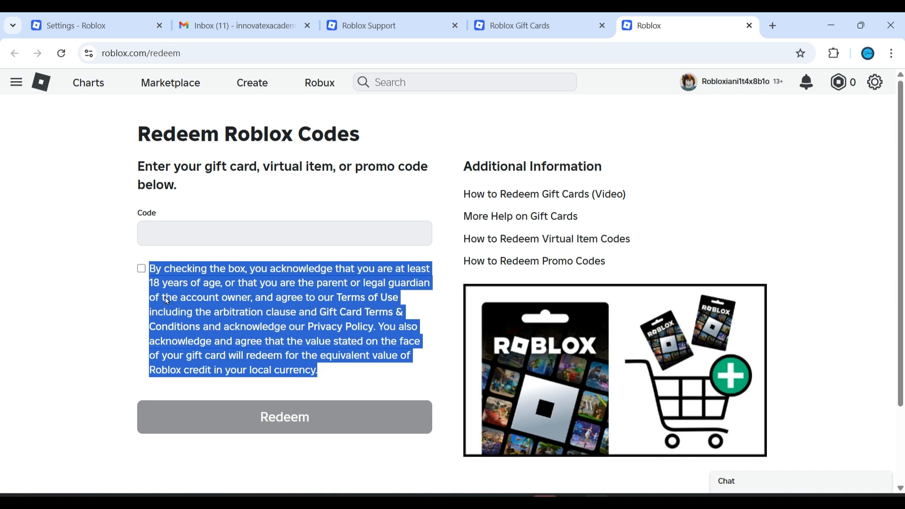
pyautogui.click(141, 268)
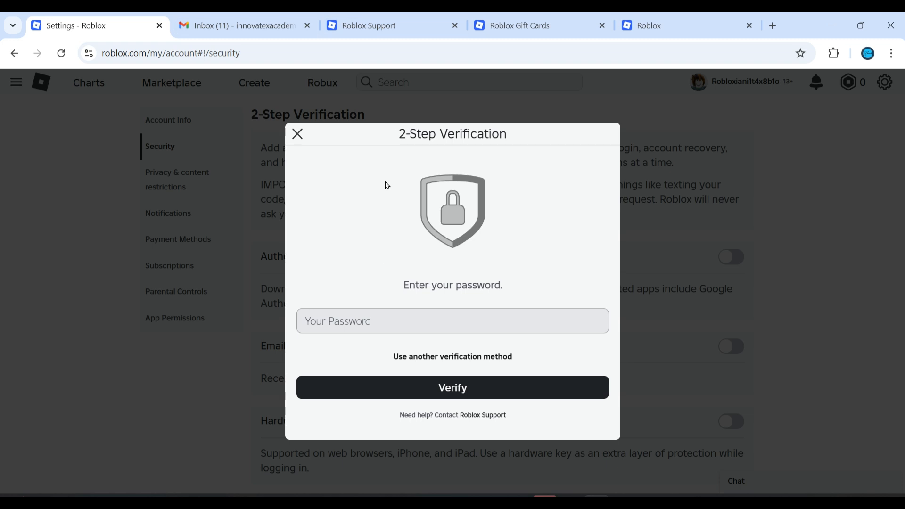
# Switch to the Roblox Support request form tab.
pyautogui.click(375, 26)
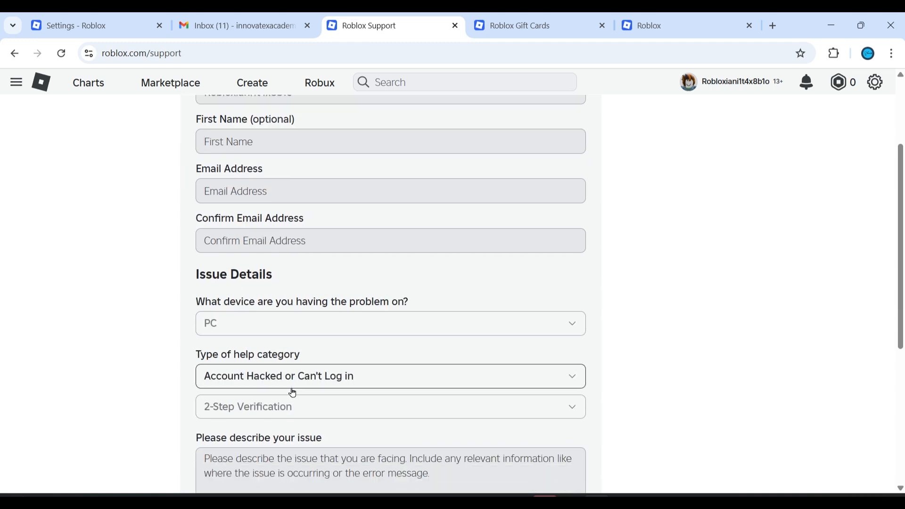
# Set device PC, help category Gift Card and subcategory Gift Card - Redeem on the support form.
pyautogui.click(390, 324)
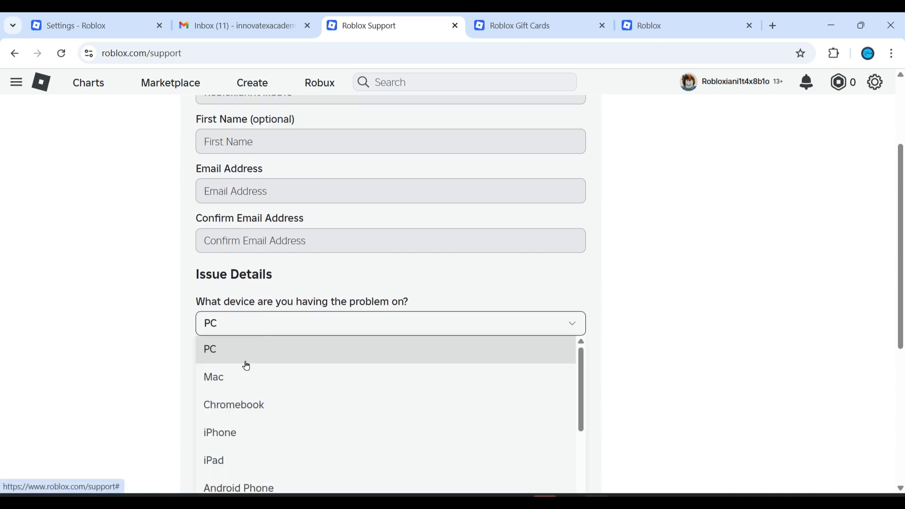
pyautogui.click(209, 349)
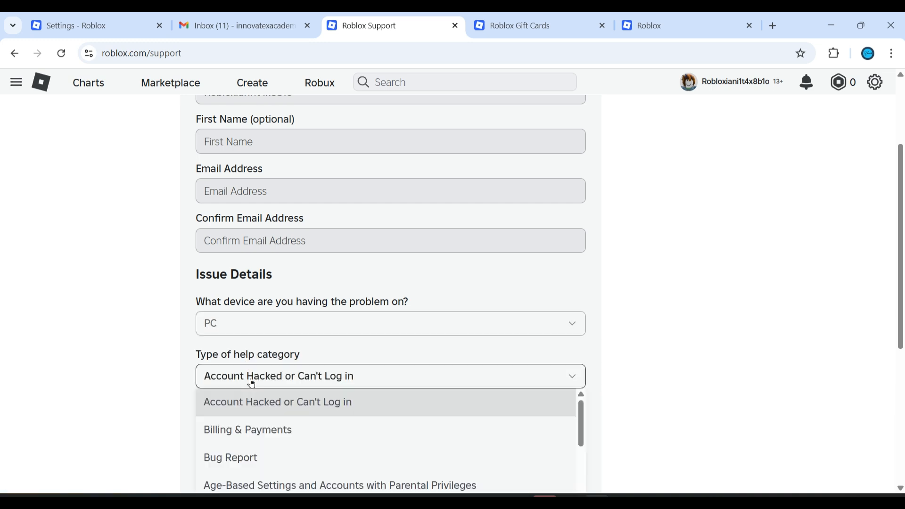
pyautogui.scroll(-3)
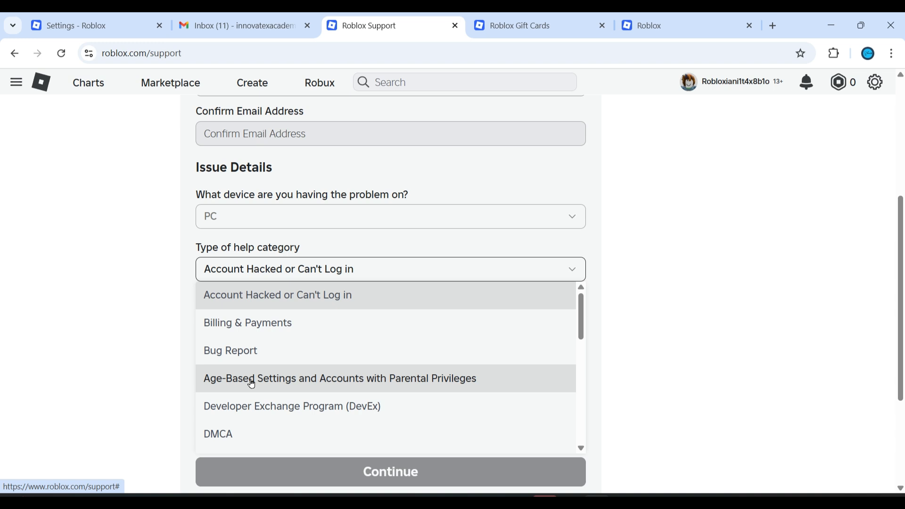
pyautogui.scroll(-3)
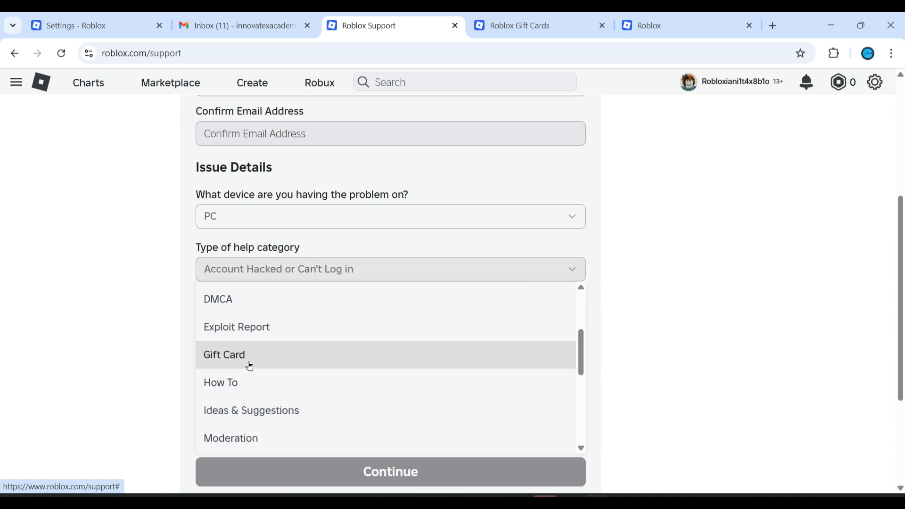
pyautogui.click(225, 355)
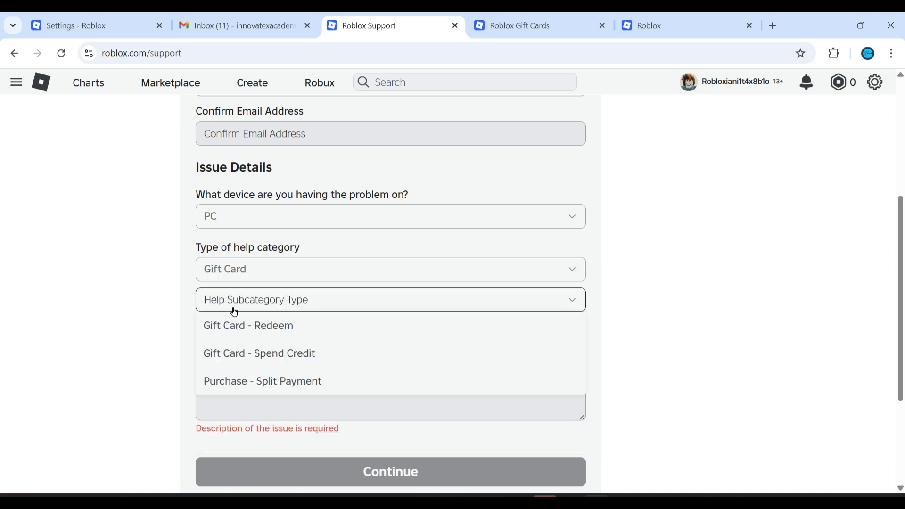
pyautogui.click(248, 325)
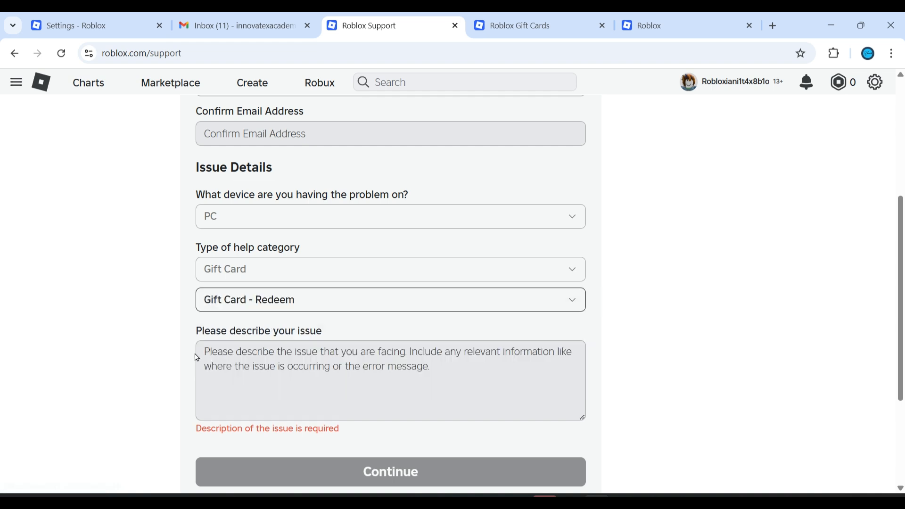